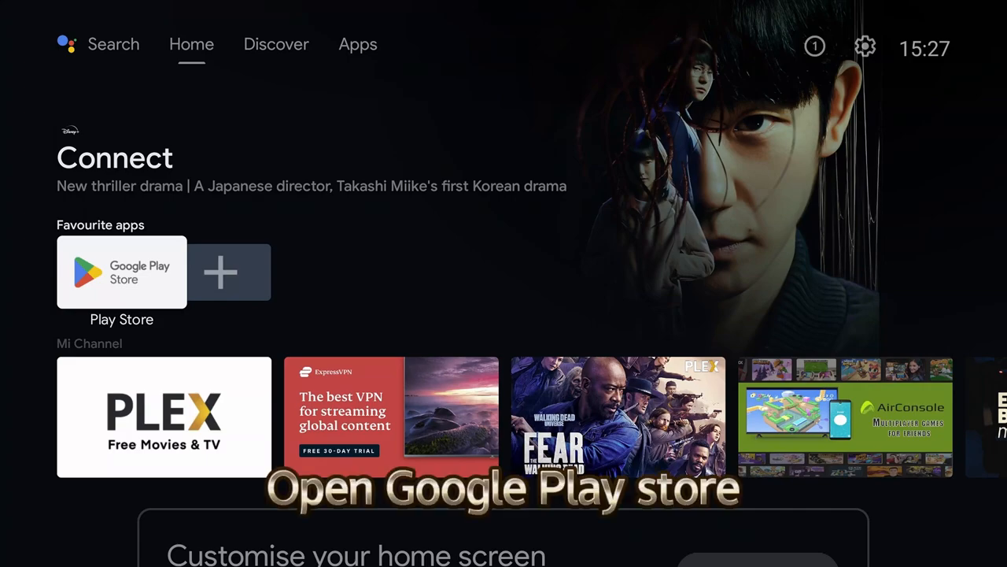
Step: Launch the Play Store from the Favourite apps row on the home screen
click(122, 272)
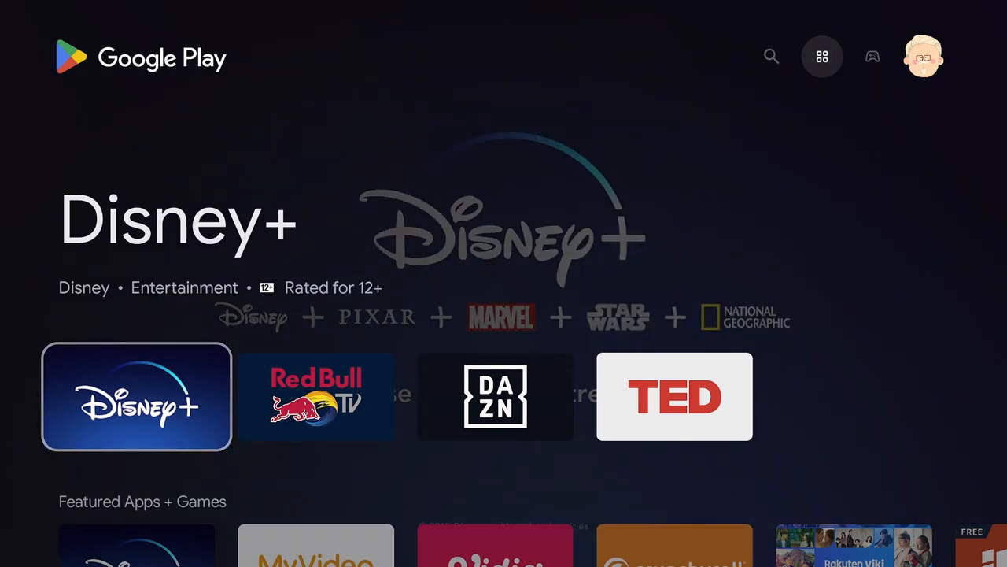
Step: Search the Play Store for 'video player for Android TV'
click(772, 56)
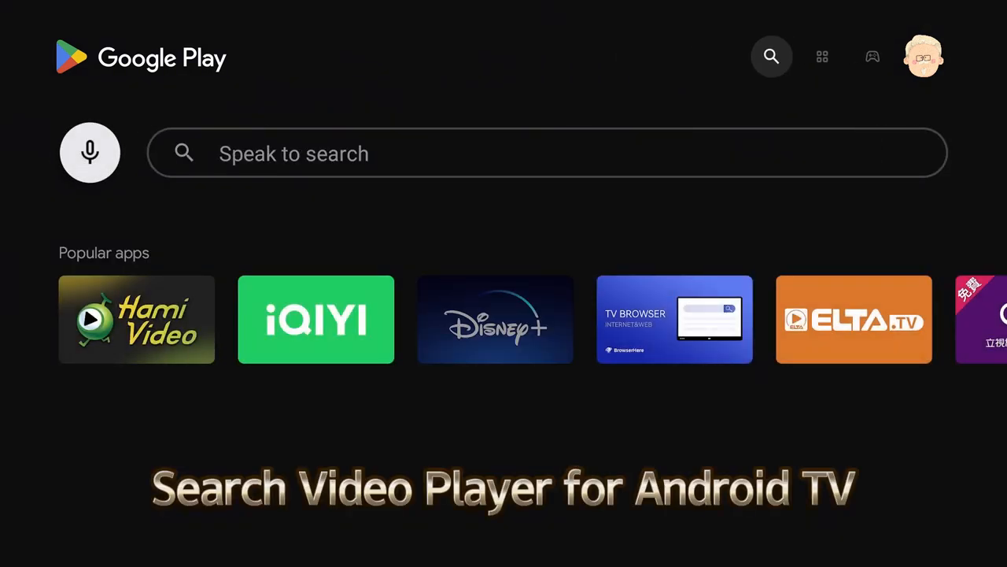
text(video player)
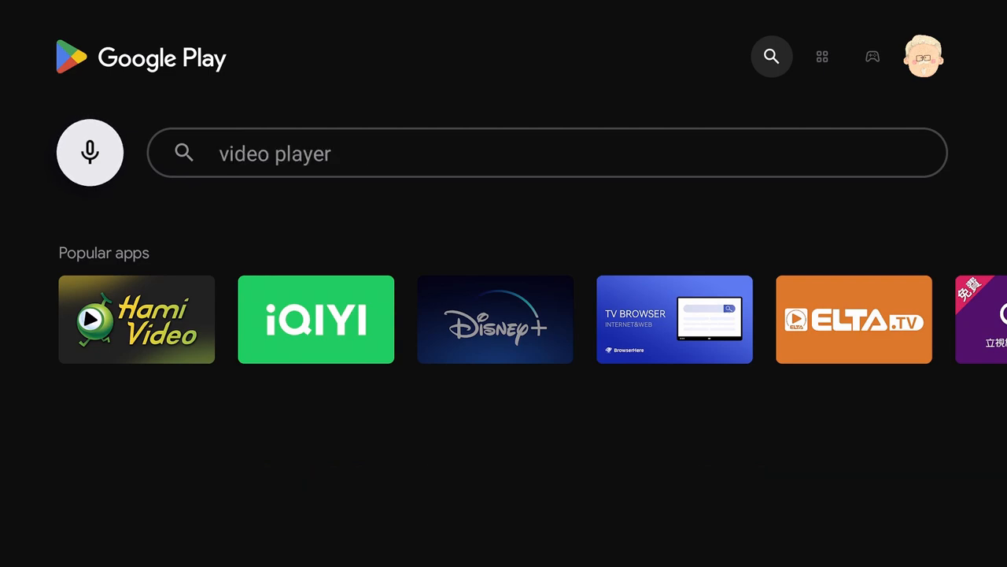
text(for Android TV)
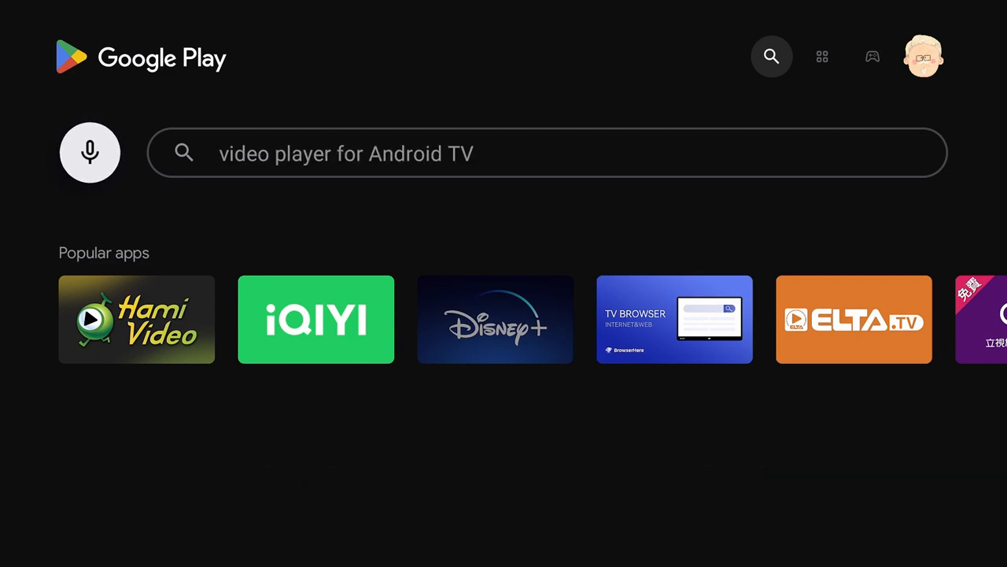
key(Enter)
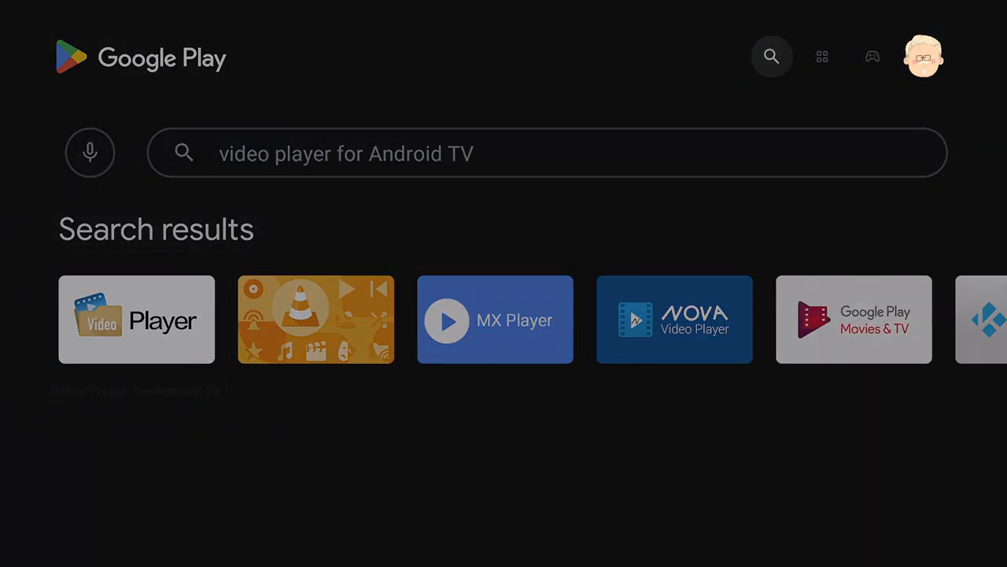
Step: Install Video Player for Android TV from its store page
click(136, 318)
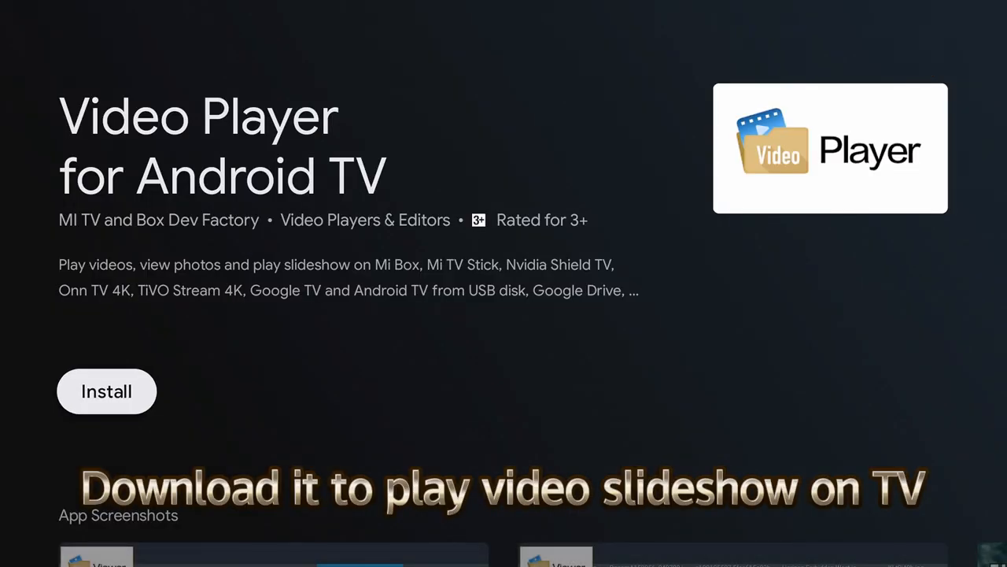
click(107, 391)
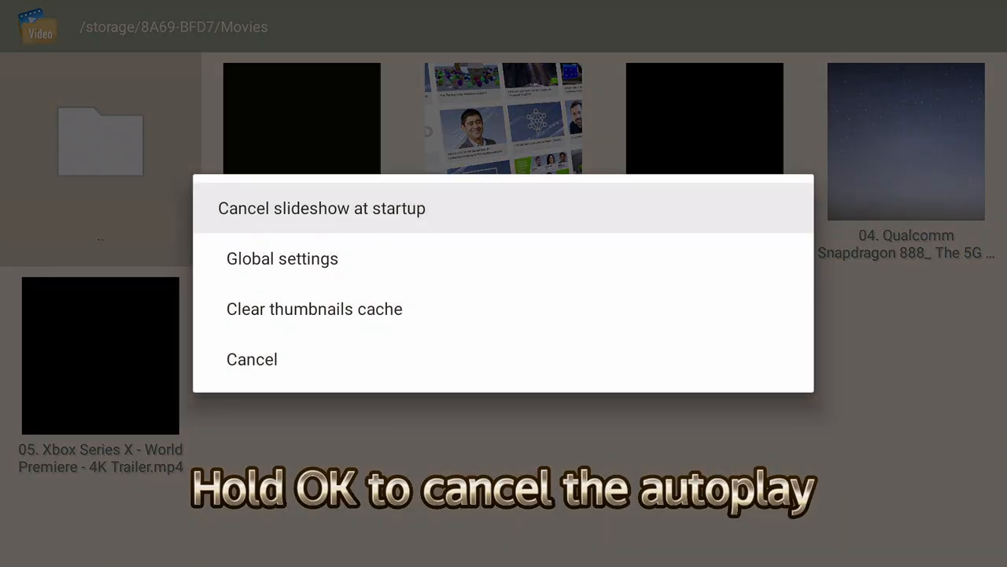
Step: Choose Cancel slideshow at startup from the options menu
click(252, 359)
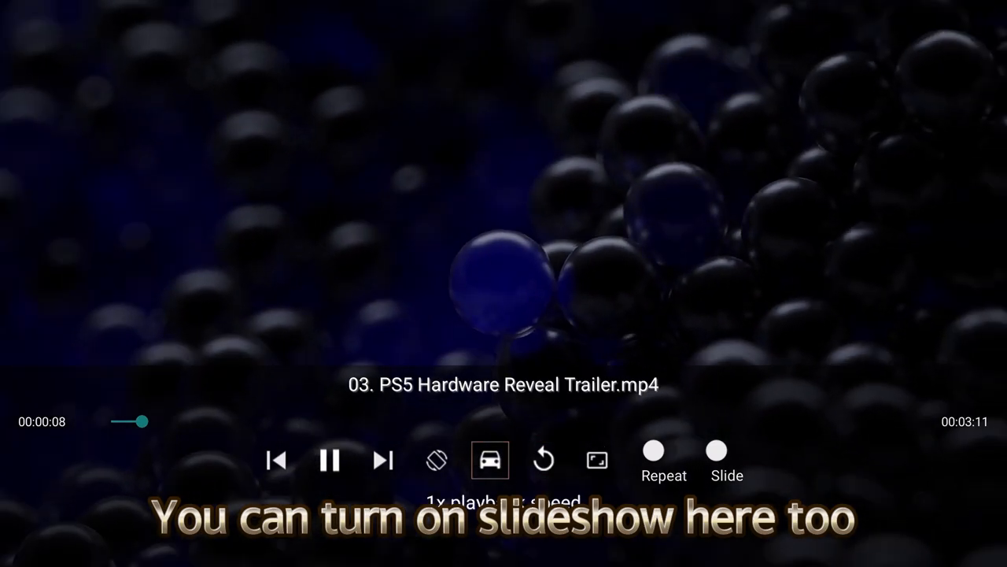
Step: Enable Slide during the PS5 trailer playback, then go back to the /storage list
click(384, 461)
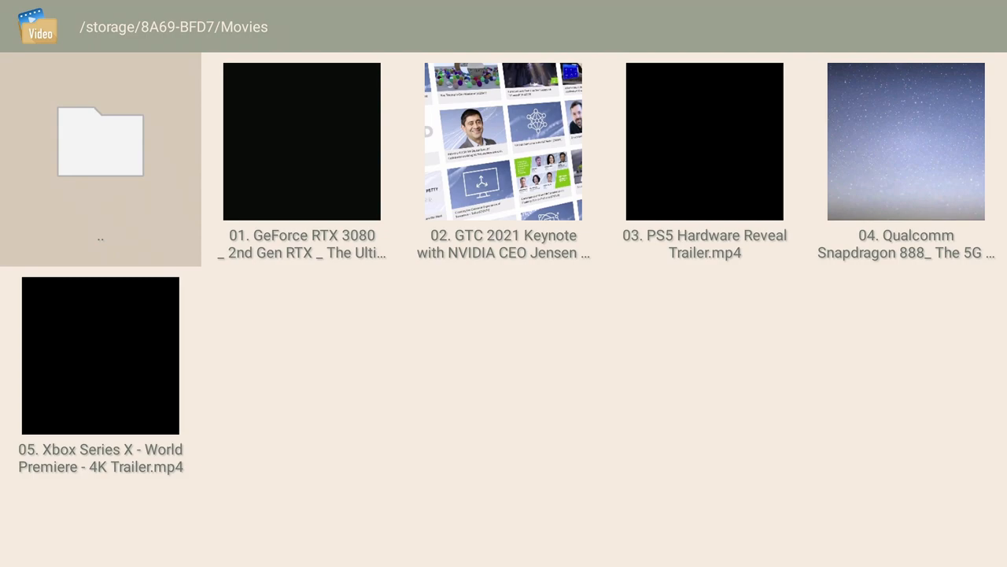
click(100, 141)
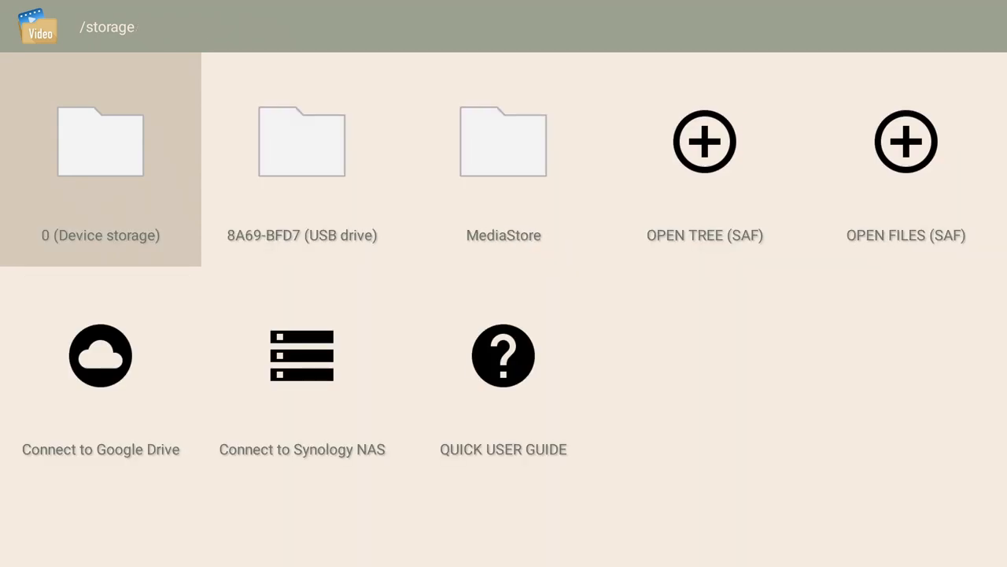